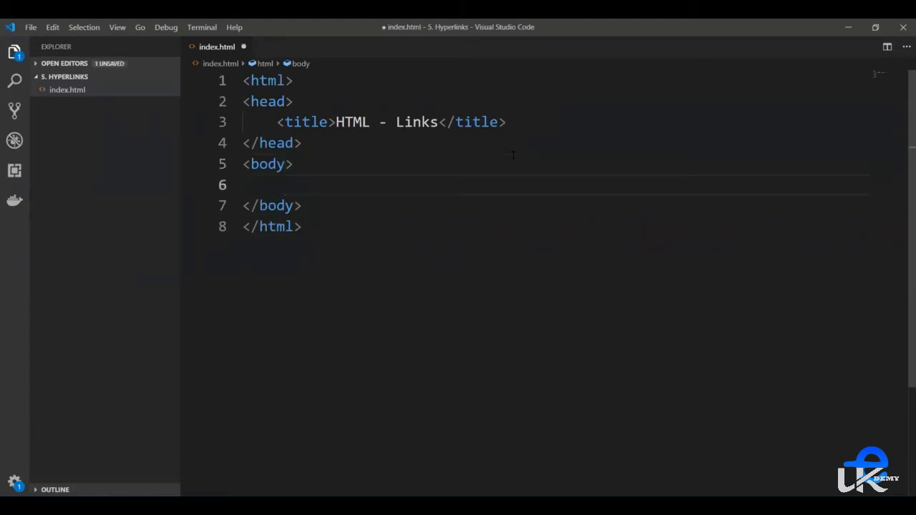
pyautogui.write('<a ></a>')
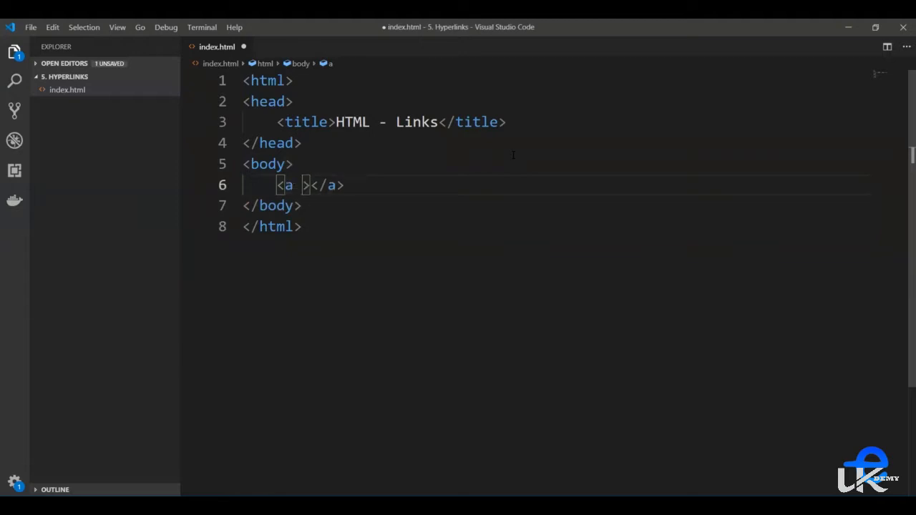
pyautogui.write('href=""')
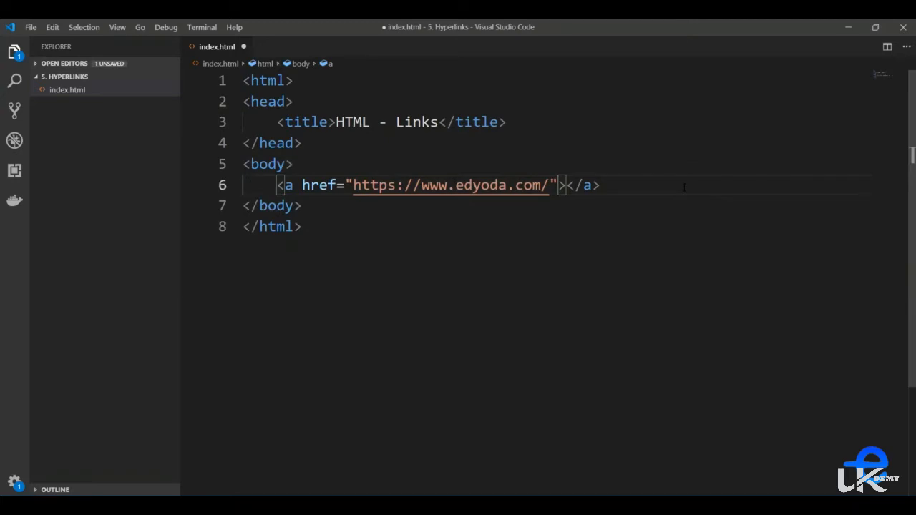
pyautogui.click(564, 185)
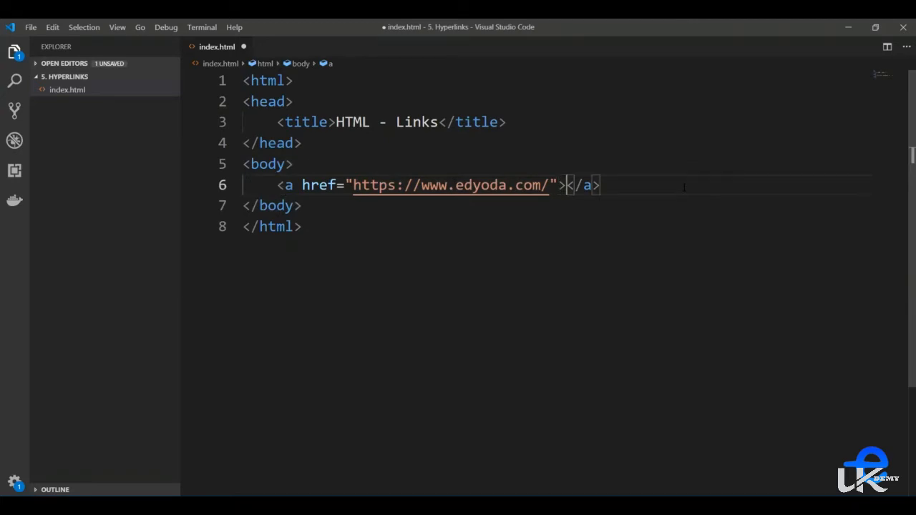
pyautogui.write('EdYoda')
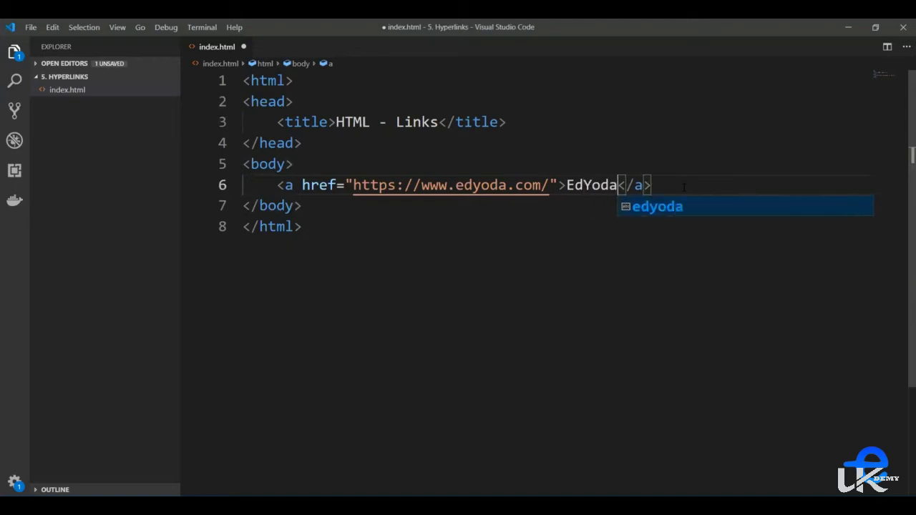
pyautogui.press('Escape')
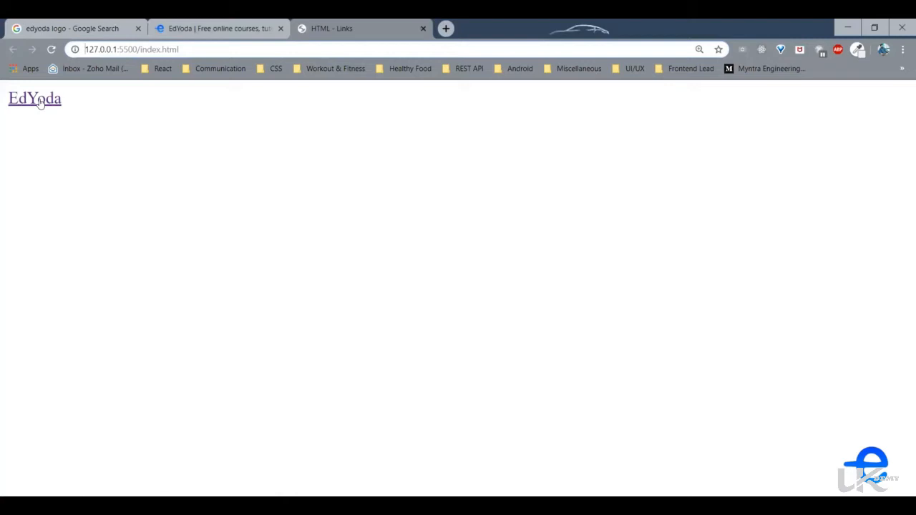
pyautogui.moveTo(44, 106)
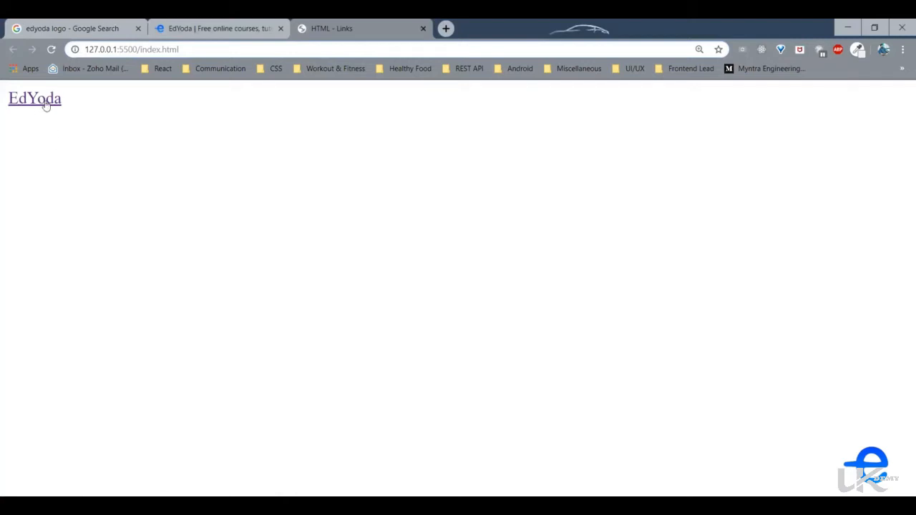
# Follow the EdYoda link in the Live Server preview to confirm it loads edyoda.com.
pyautogui.click(34, 98)
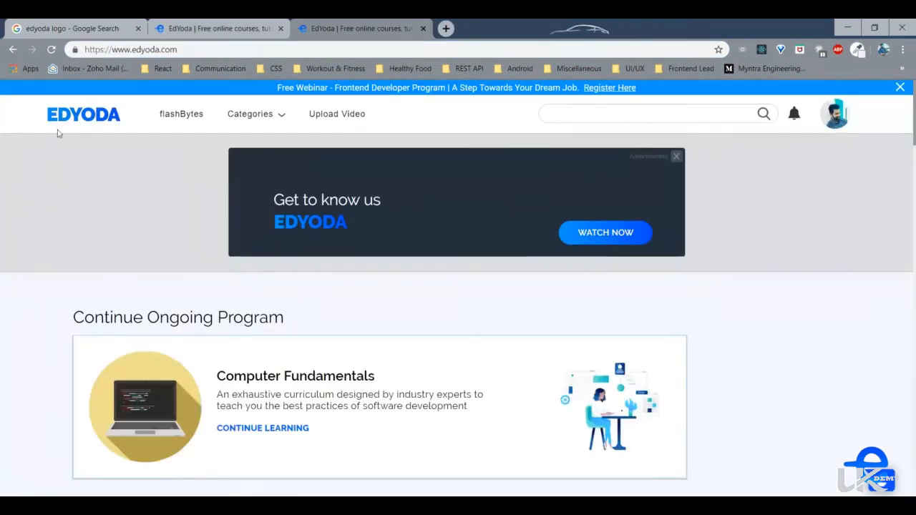
pyautogui.moveTo(12, 48)
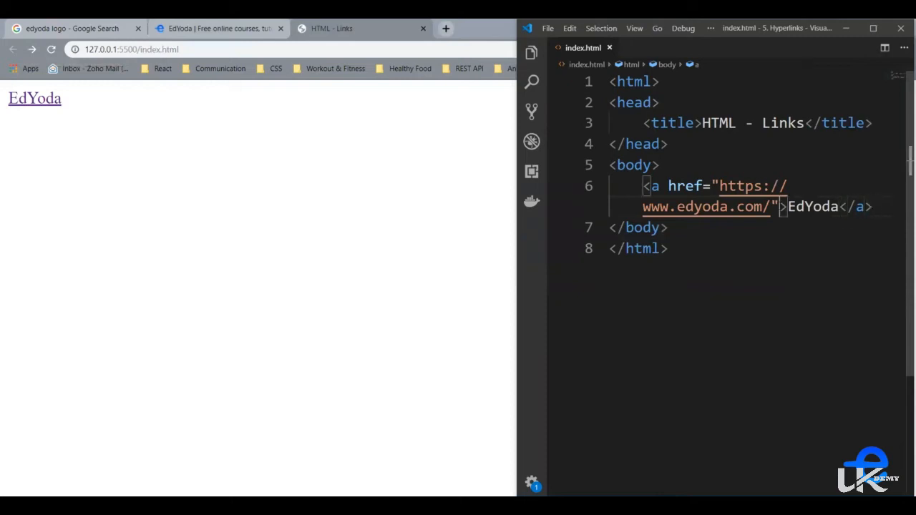
# Give the EdYoda anchor target="_blank" and save index.html.
pyautogui.write('target="')
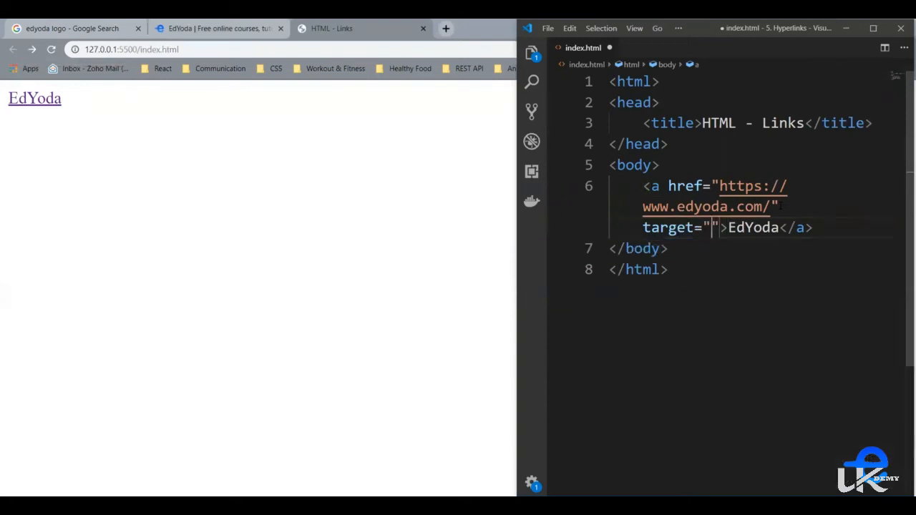
pyautogui.write('_bla')
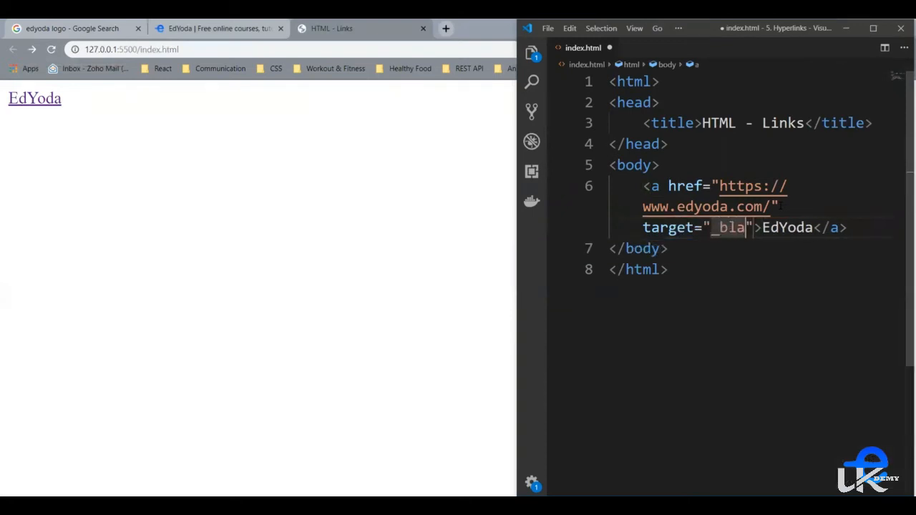
pyautogui.write('nk')
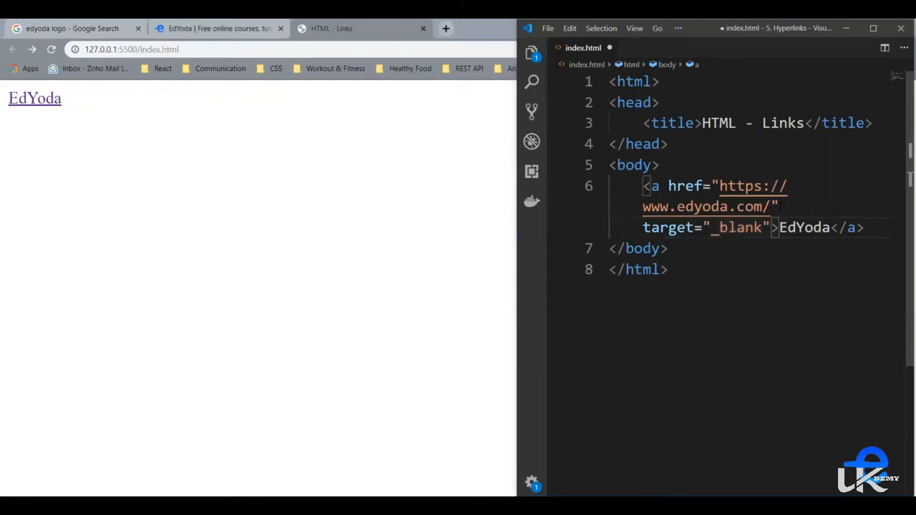
pyautogui.press('ctrl+s')
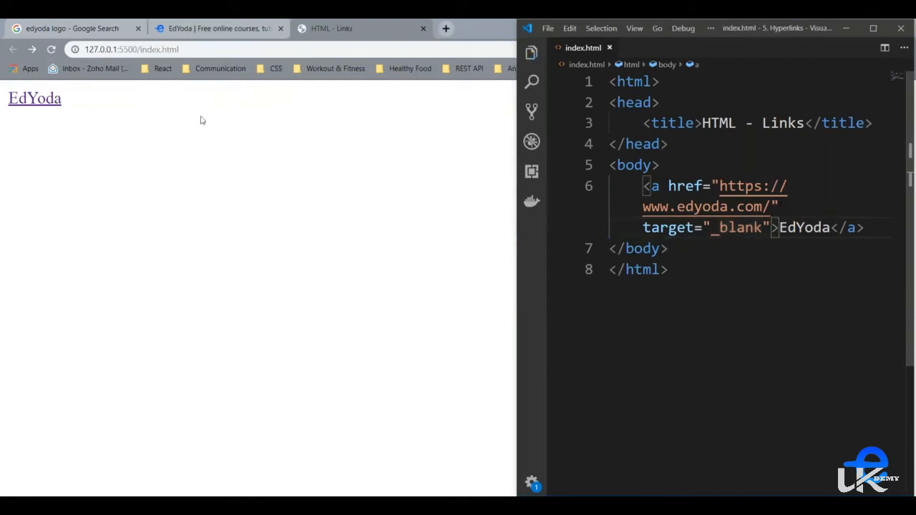
pyautogui.moveTo(83, 116)
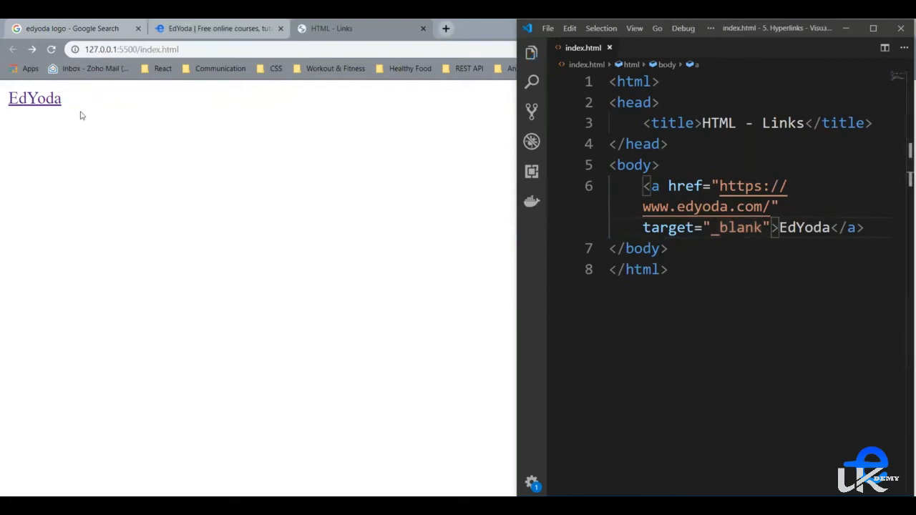
# Confirm the EdYoda link opens in a new tab, then view the EdYoda logo in Google Images.
pyautogui.click(34, 98)
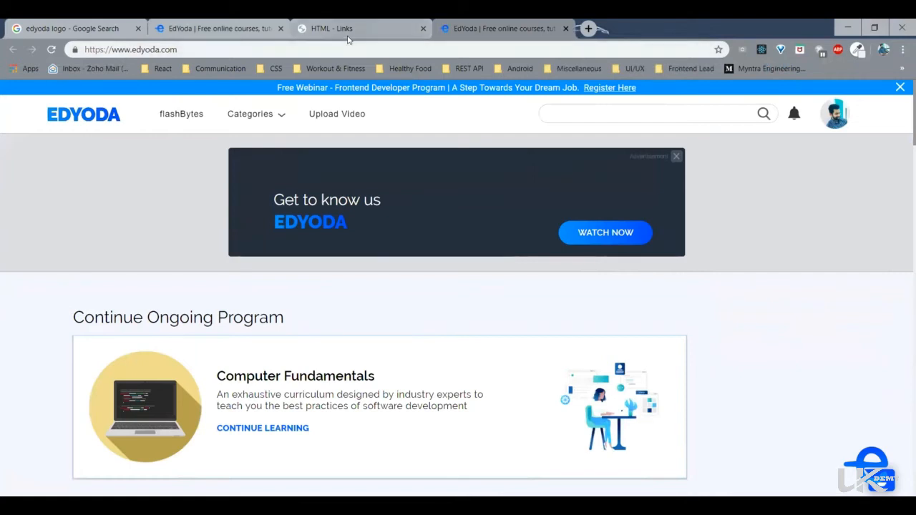
pyautogui.click(504, 29)
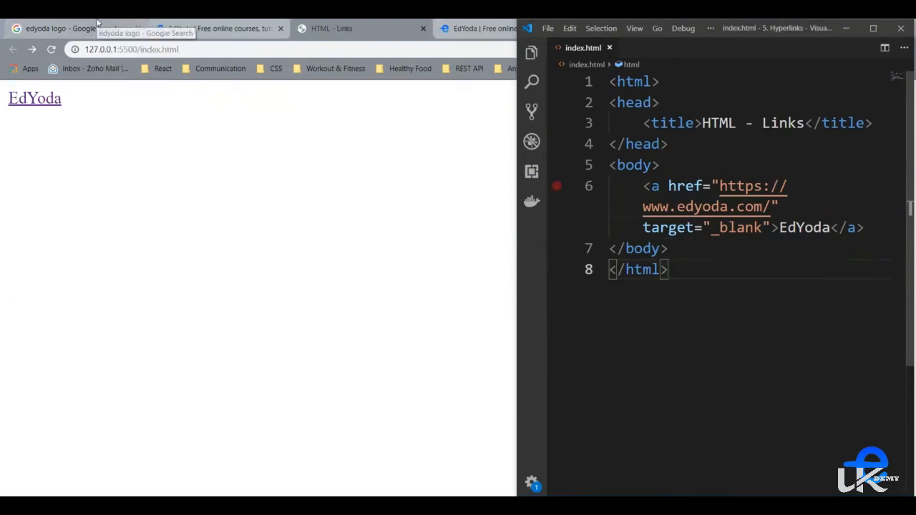
pyautogui.rightClick(294, 300)
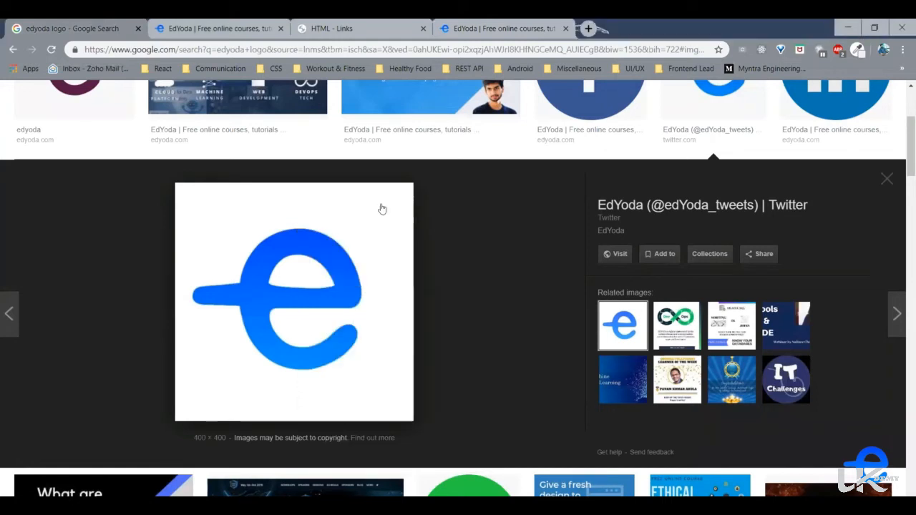
pyautogui.click(504, 29)
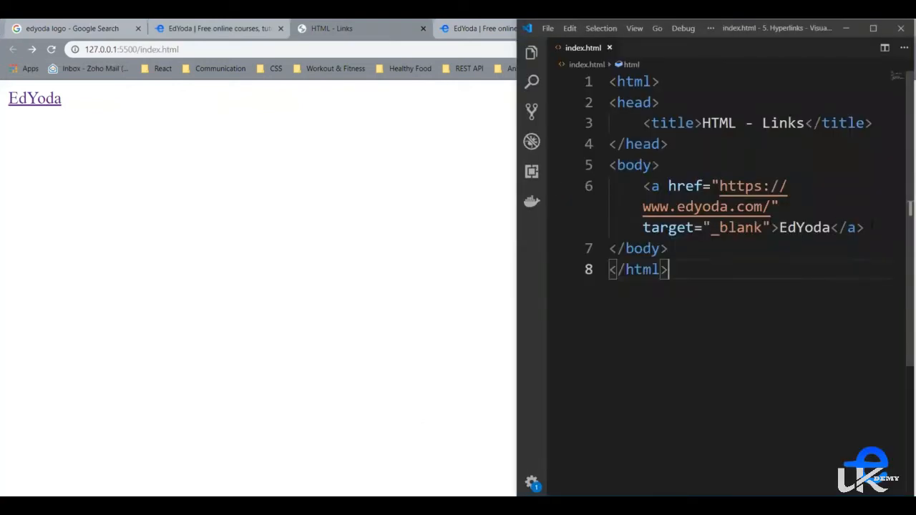
# Comment out the EdYoda text link line with Ctrl+/.
pyautogui.click(858, 228)
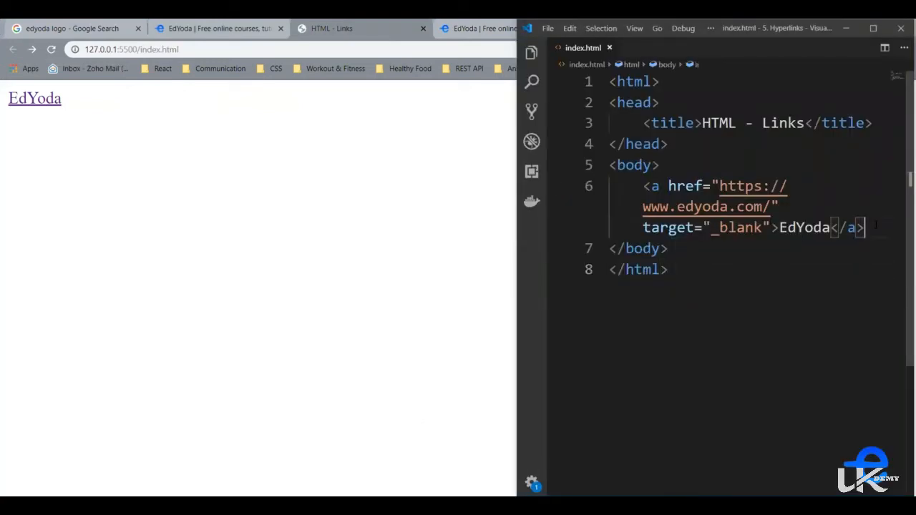
pyautogui.press('Ctrl+/')
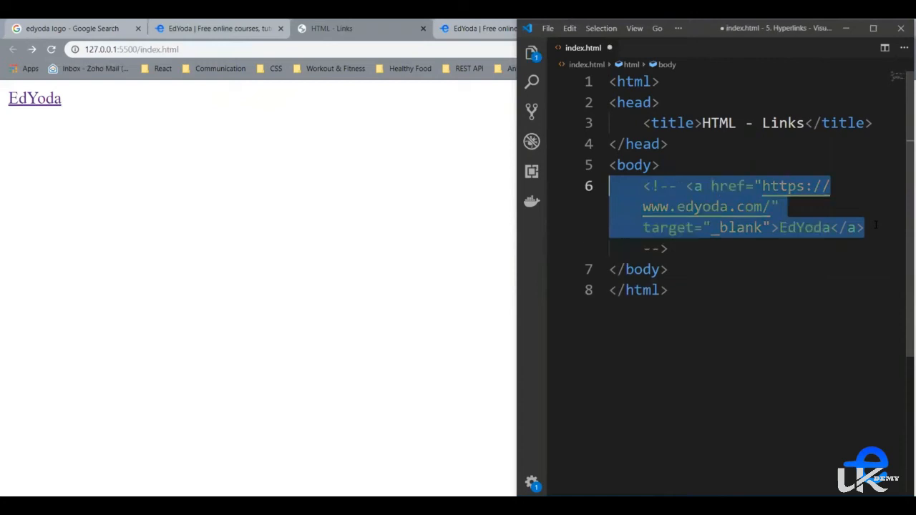
pyautogui.click(642, 249)
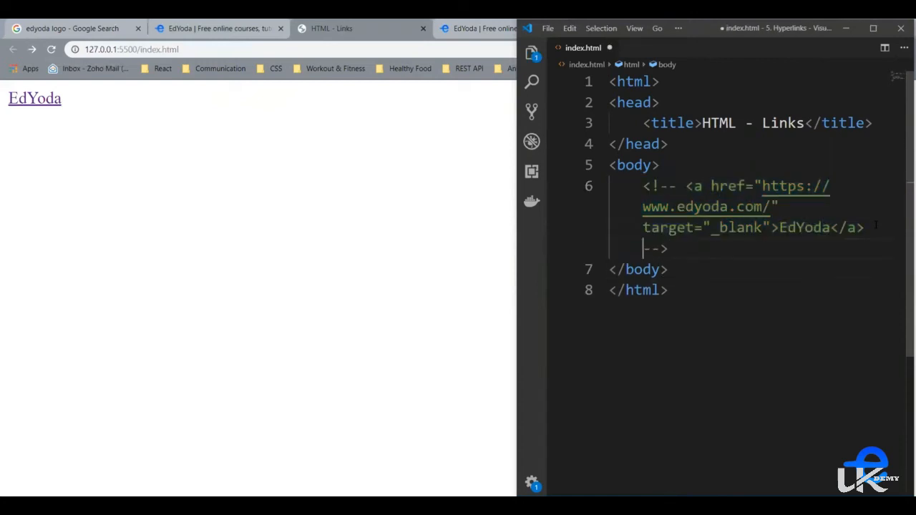
# Add an img tag sourcing the pbs.twimg.com EdYoda 400x400 profile image and save.
pyautogui.write('<img  />')
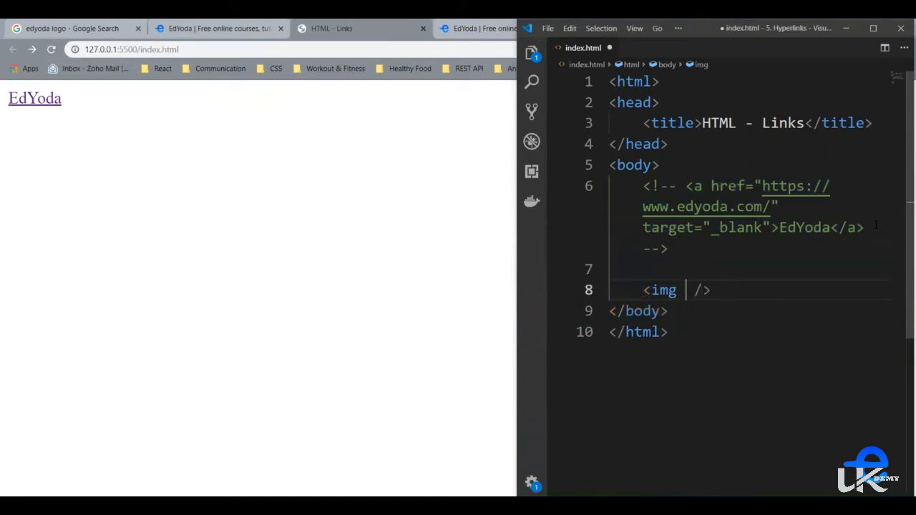
pyautogui.write('src=""')
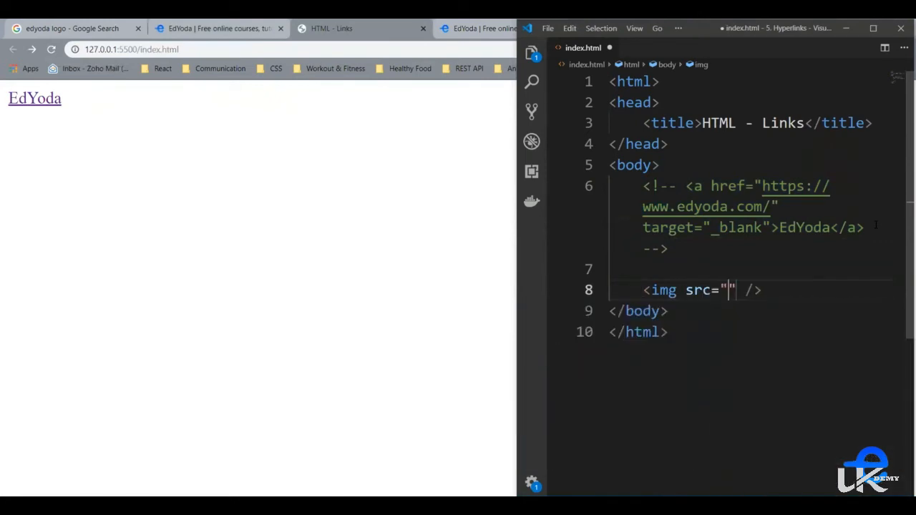
pyautogui.write('https://pbs.twimg.com/profile_images/1091273584838918144/sshkq1sS_400x400.jpg" alt="EdYoda Logo')
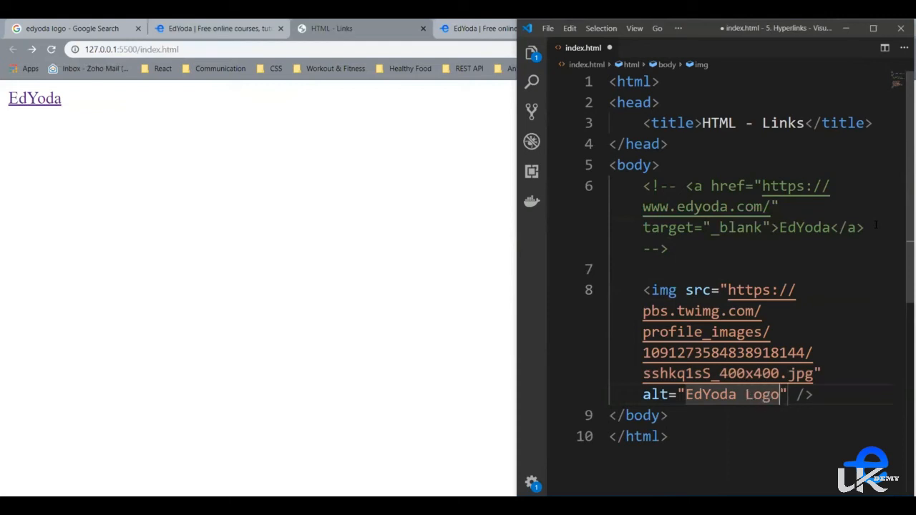
pyautogui.press('ctrl+s')
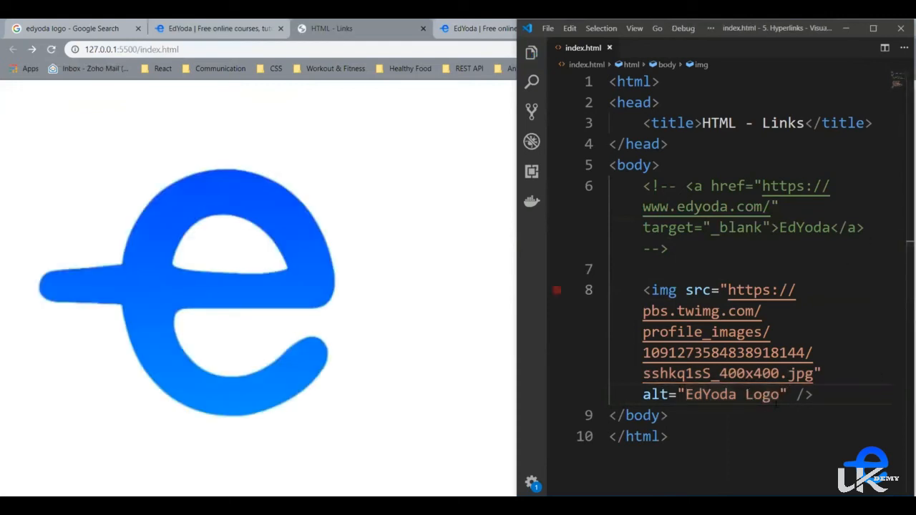
# Give the logo img width="200" and height="200" attributes.
pyautogui.write('width="200')
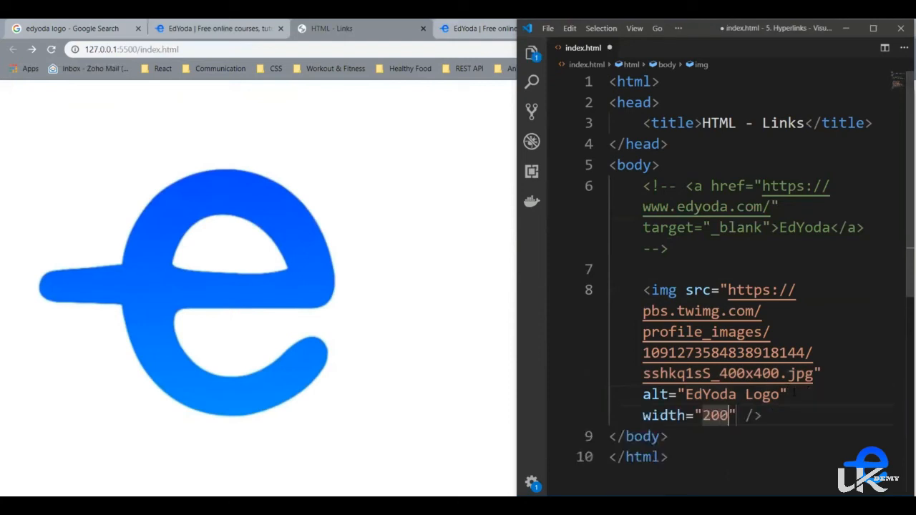
pyautogui.write('height="2')
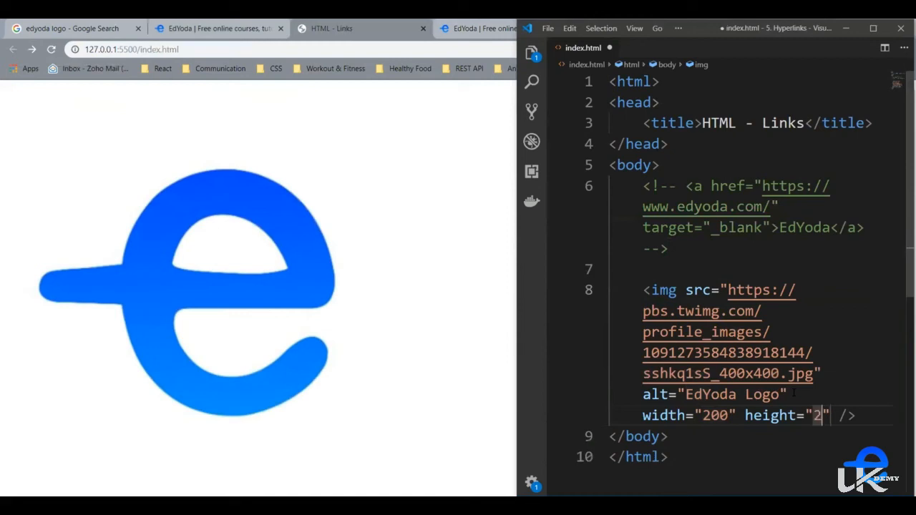
pyautogui.write('00')
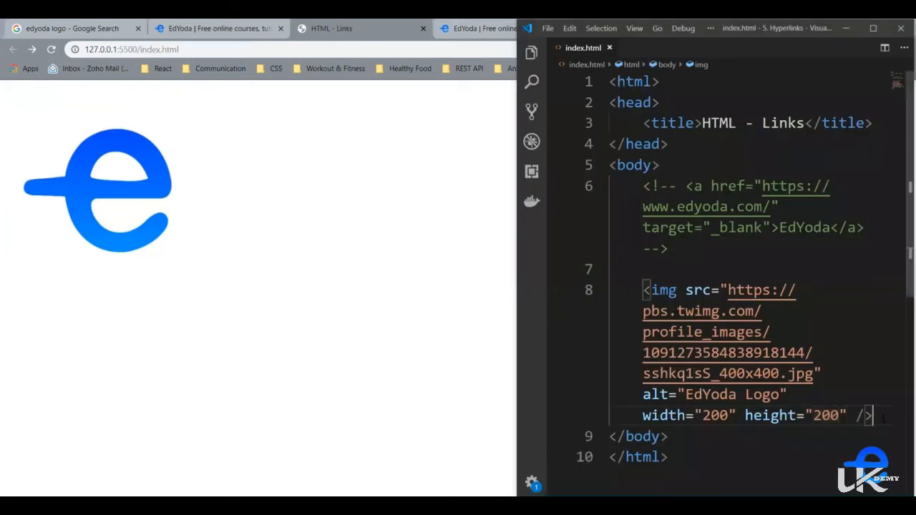
pyautogui.click(616, 269)
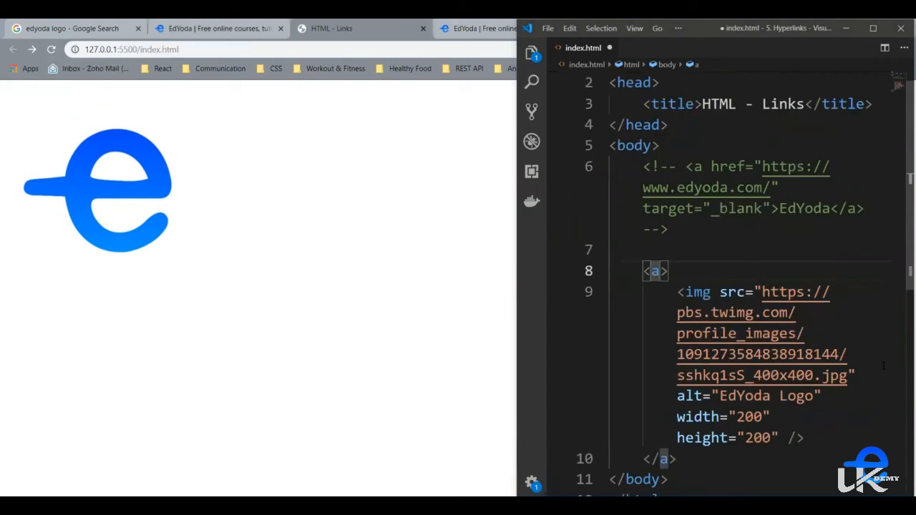
pyautogui.write('href=""')
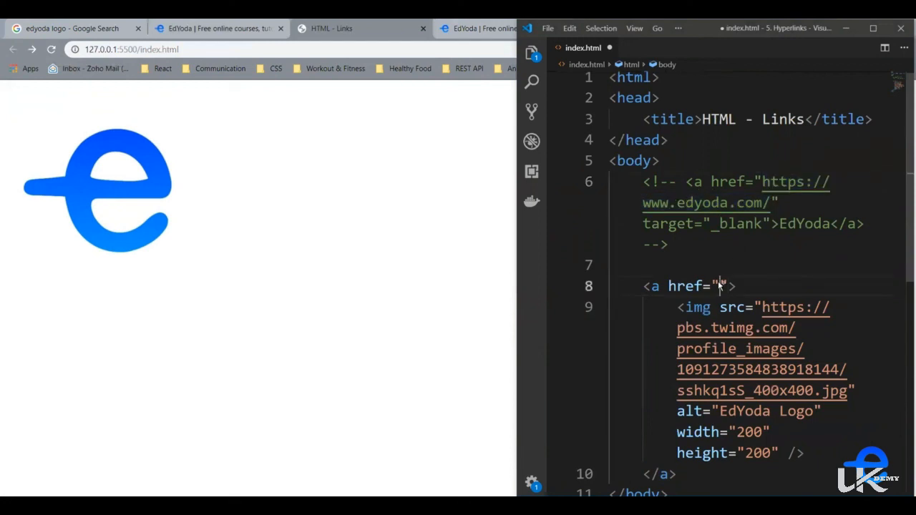
pyautogui.write('https://www.edyoda.com/')
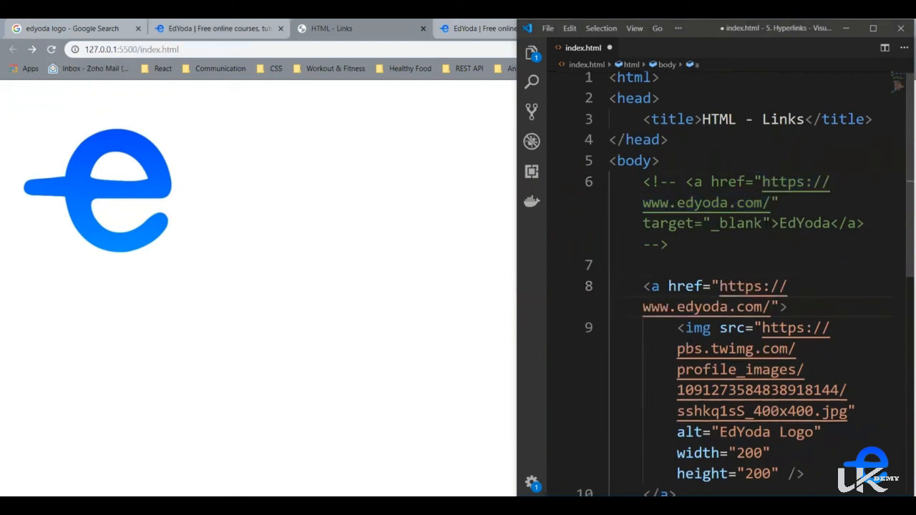
pyautogui.doubleClick(705, 223)
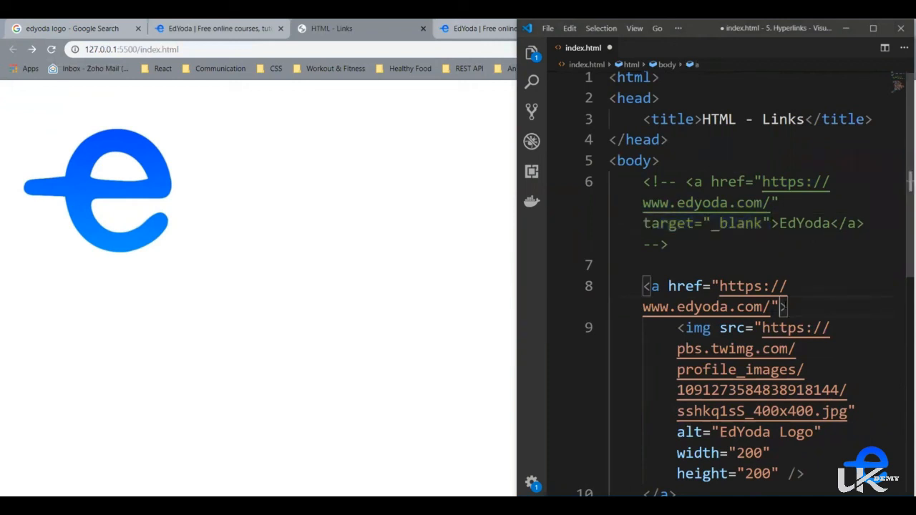
pyautogui.write('target="_blank"')
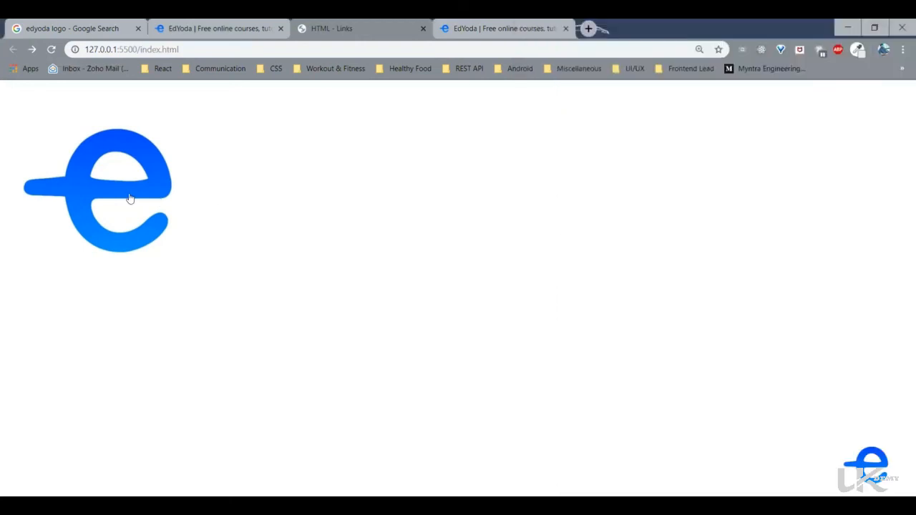
pyautogui.moveTo(130, 189)
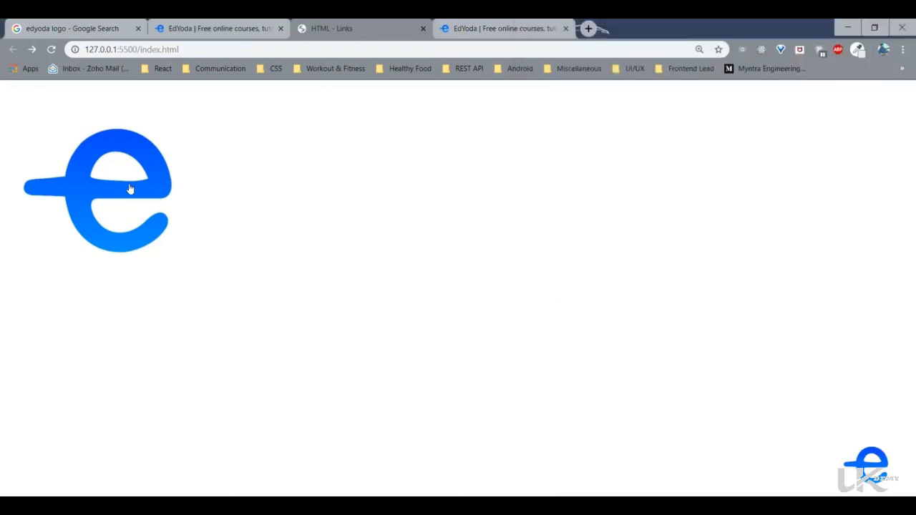